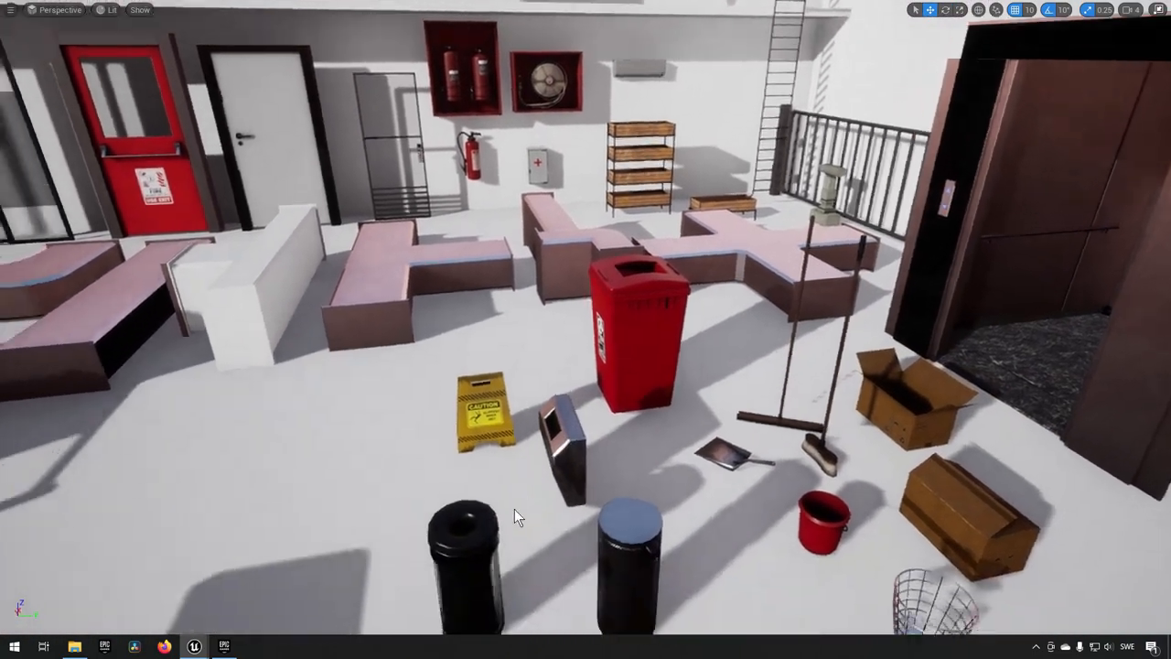
- Fly the viewport across the archviz office props and furniture showroom
{"action": "left_click_drag", "start_coordinate": [516, 516], "coordinate": [674, 497]}
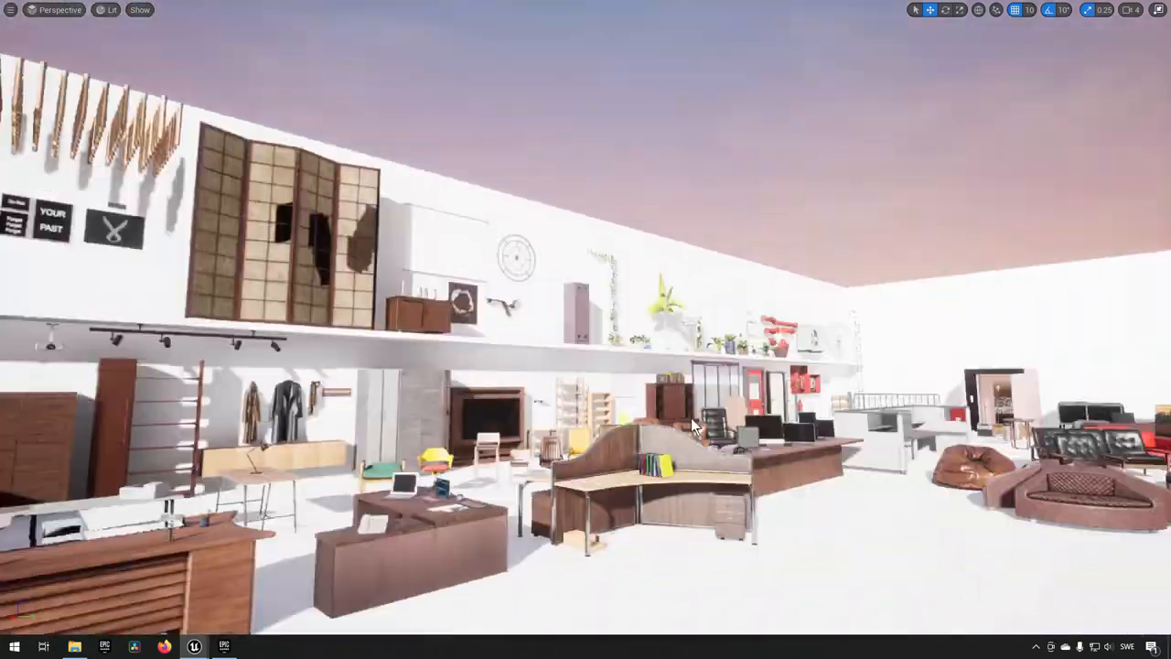
{"action": "left_click_drag", "start_coordinate": [695, 424], "coordinate": [589, 480]}
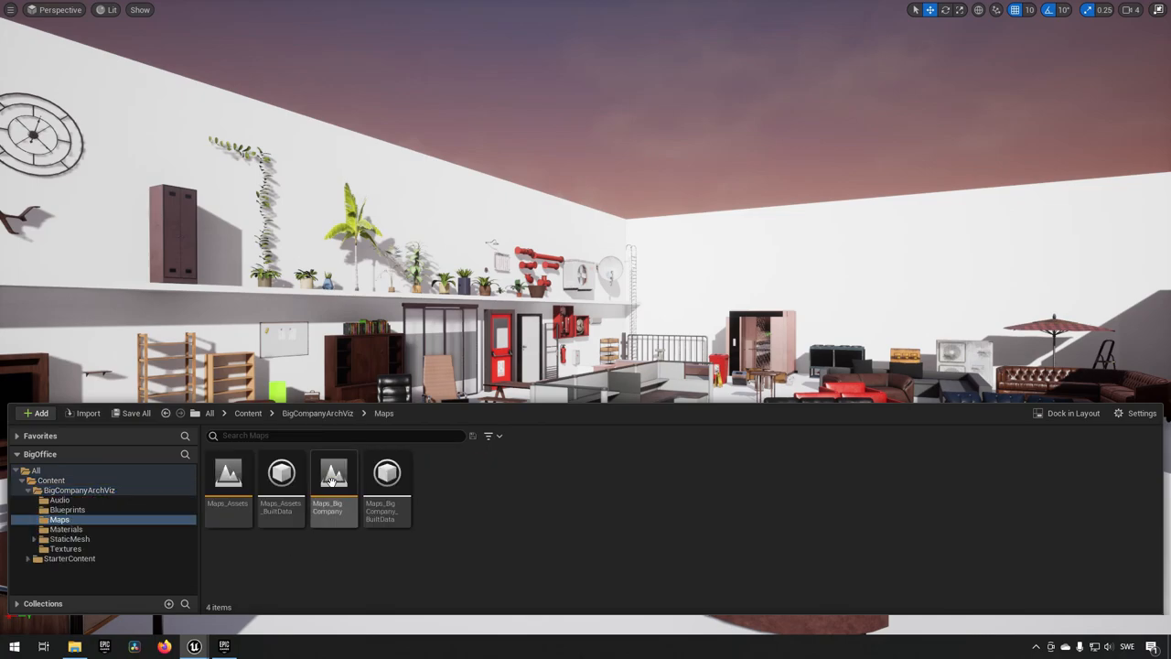
- Load the Big Company office map and fly down its corridor
{"action": "left_click", "coordinate": [333, 486]}
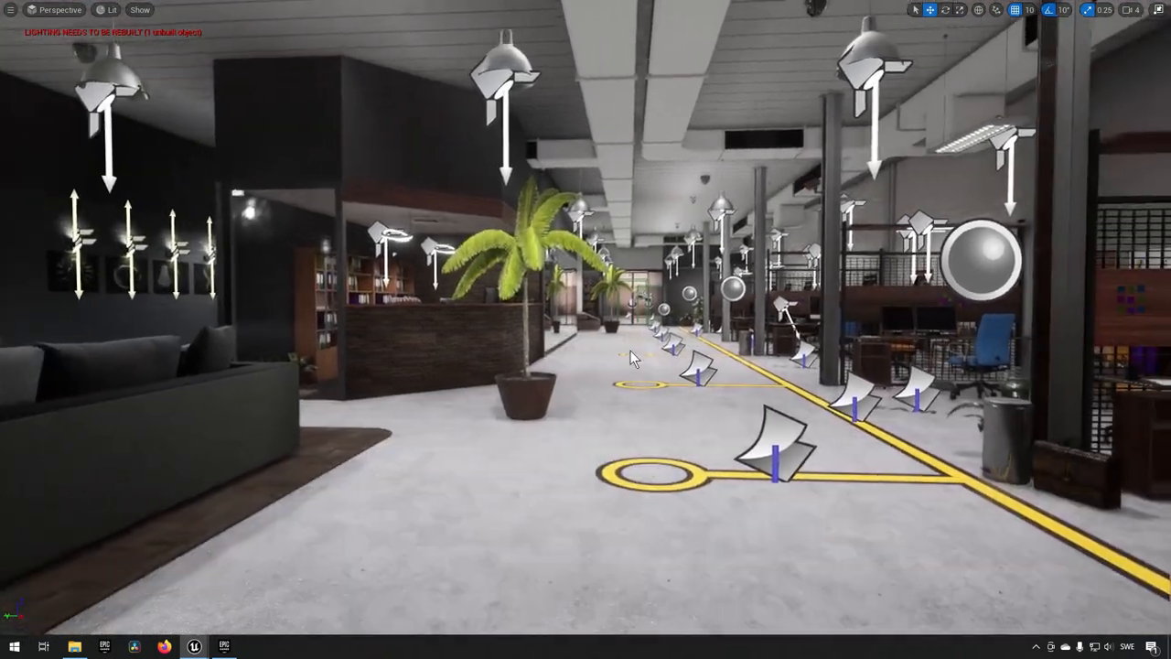
{"action": "left_click_drag", "start_coordinate": [640, 366], "coordinate": [824, 411]}
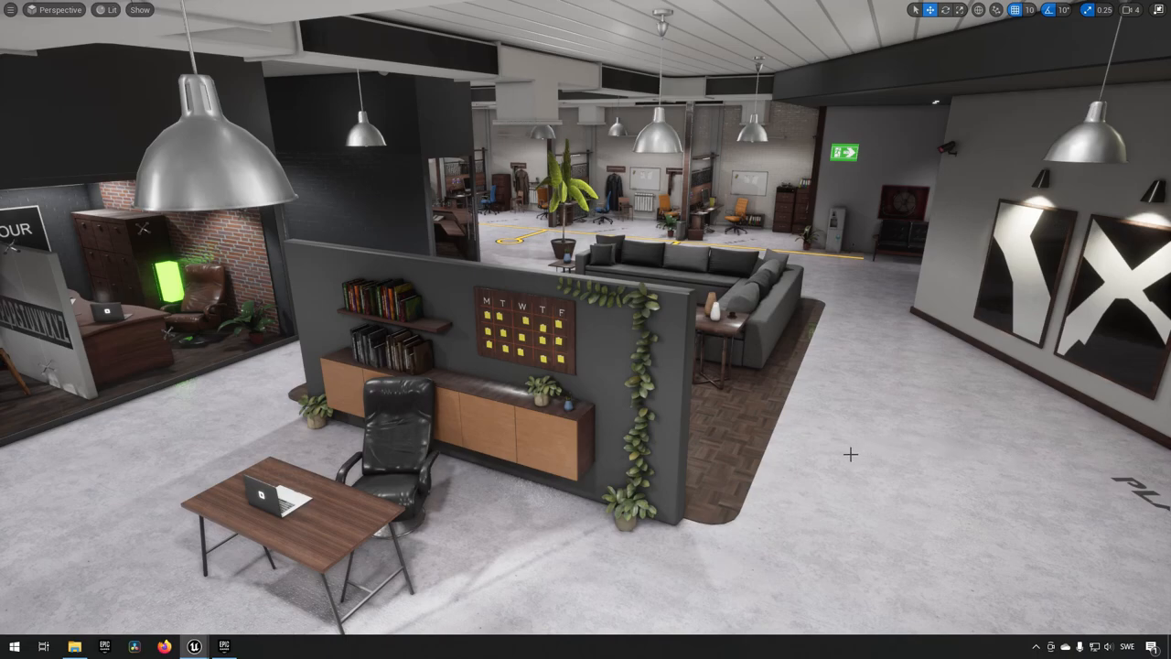
{"action": "mouse_move", "coordinate": [858, 476]}
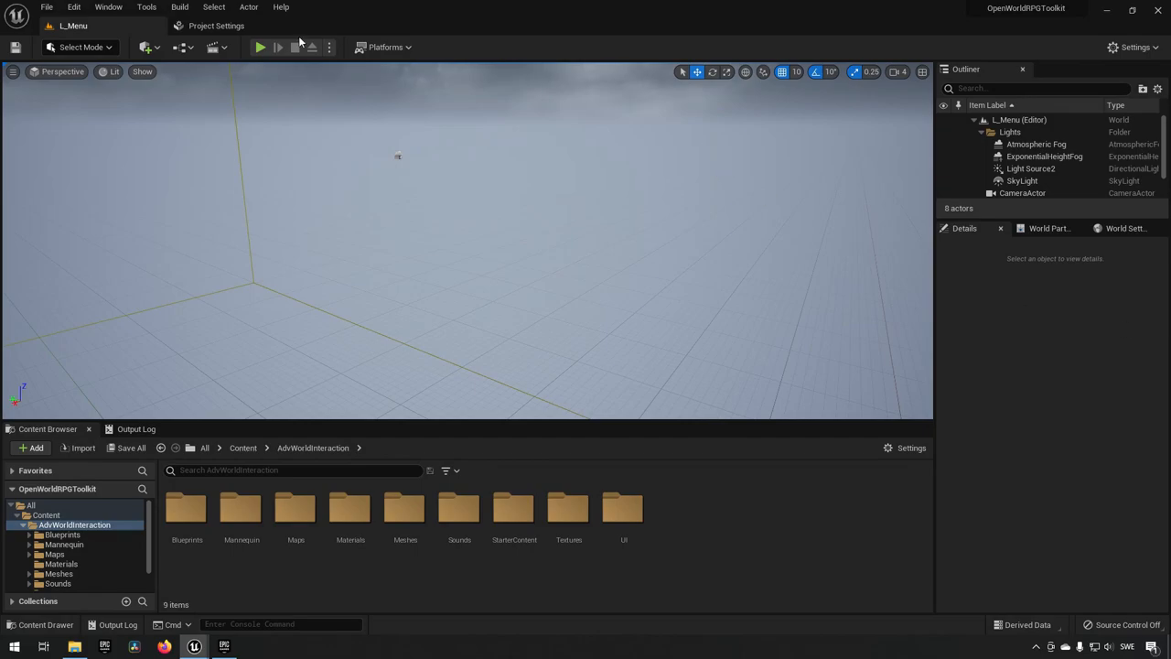
- Play the L_Menu level, start a New Game, show the H controls list and walk forward
{"action": "left_click", "coordinate": [260, 47]}
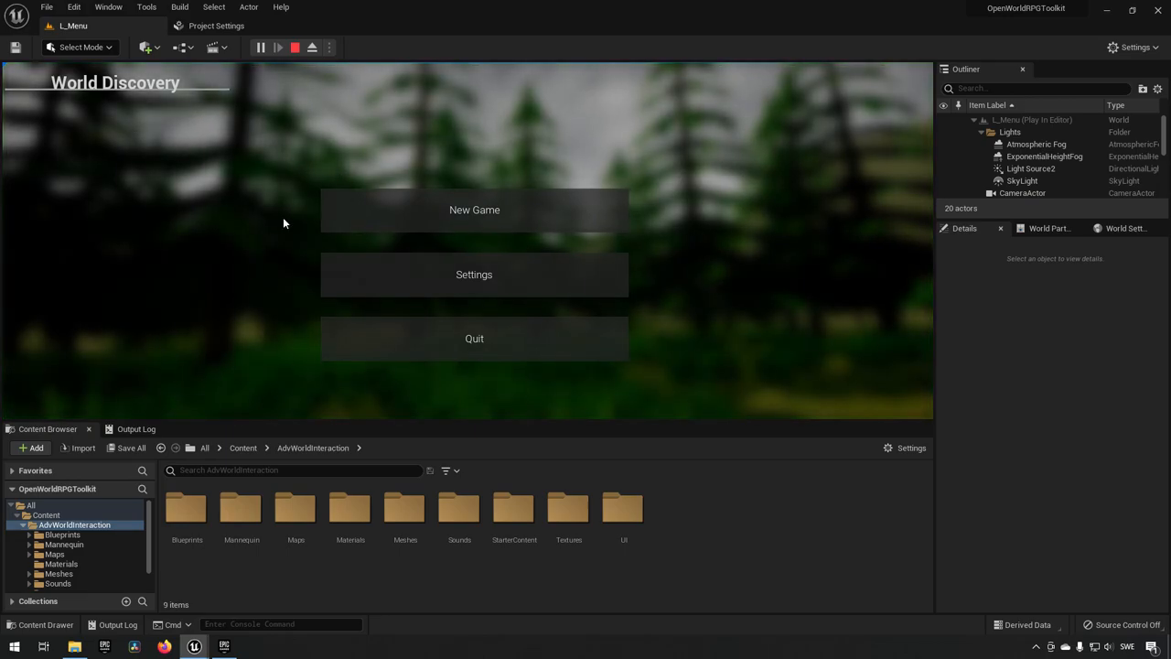
{"action": "left_click", "coordinate": [474, 209]}
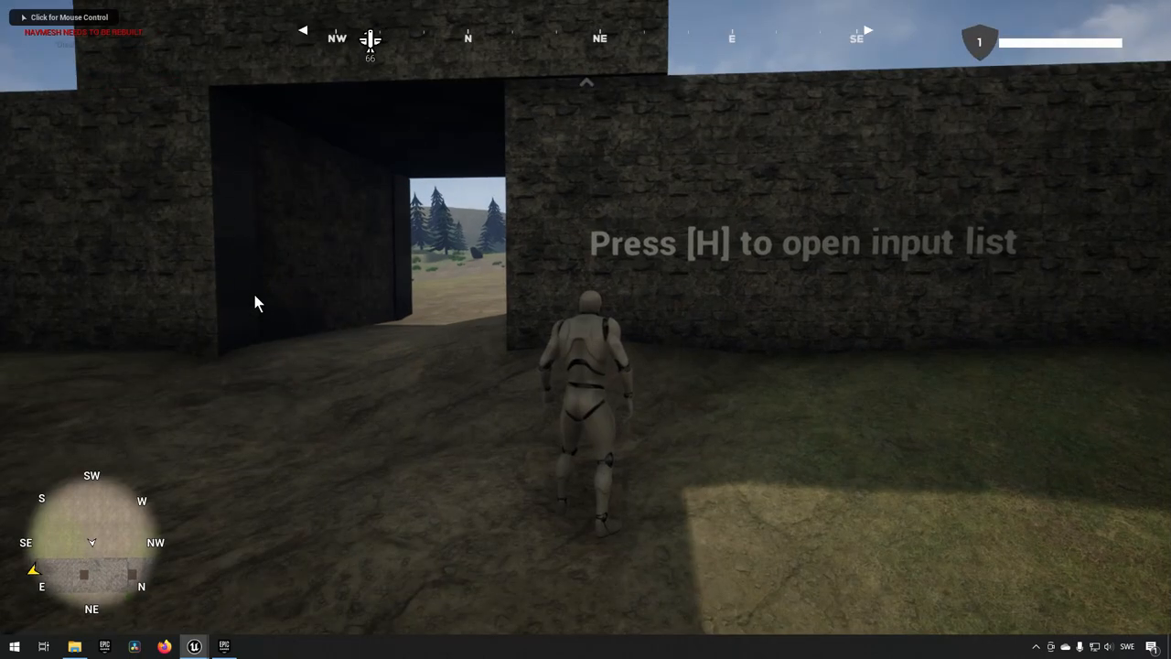
{"action": "key", "text": "h"}
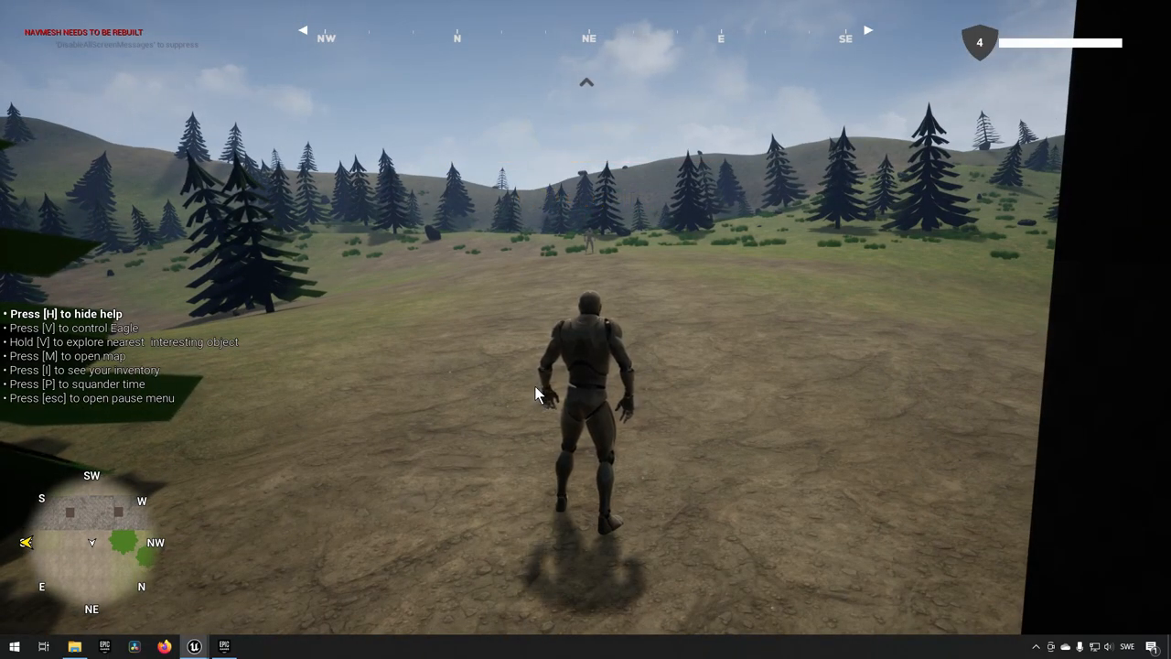
{"action": "key", "text": "w"}
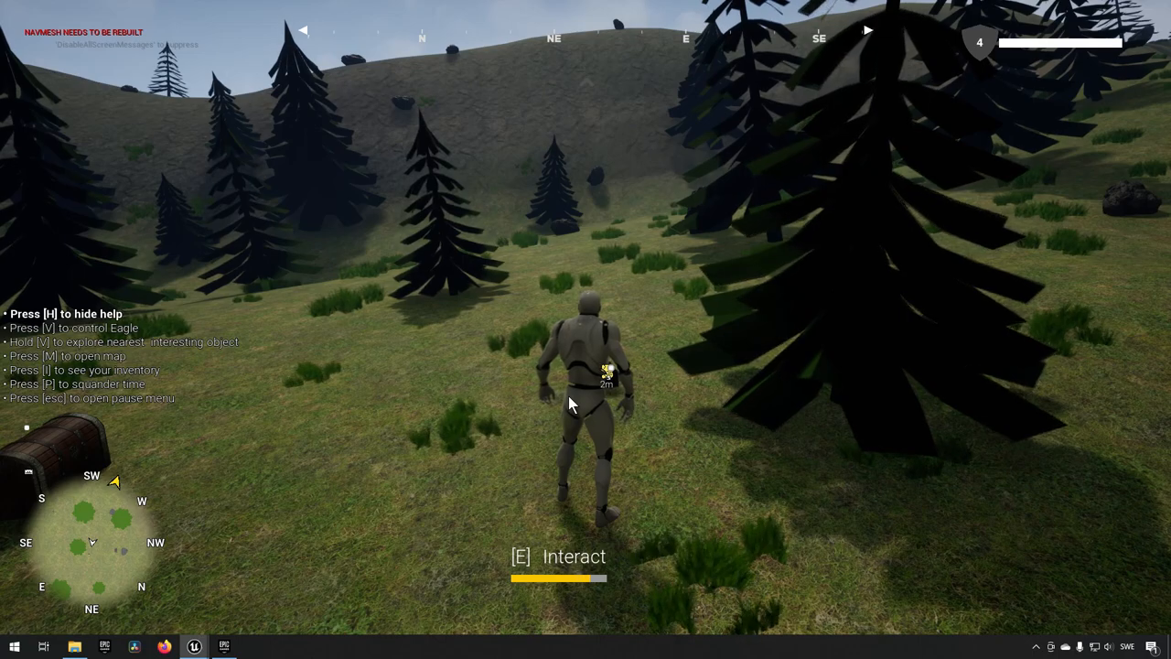
- Interact with nearby objects using E while moving across the meadow
{"action": "key", "text": "e"}
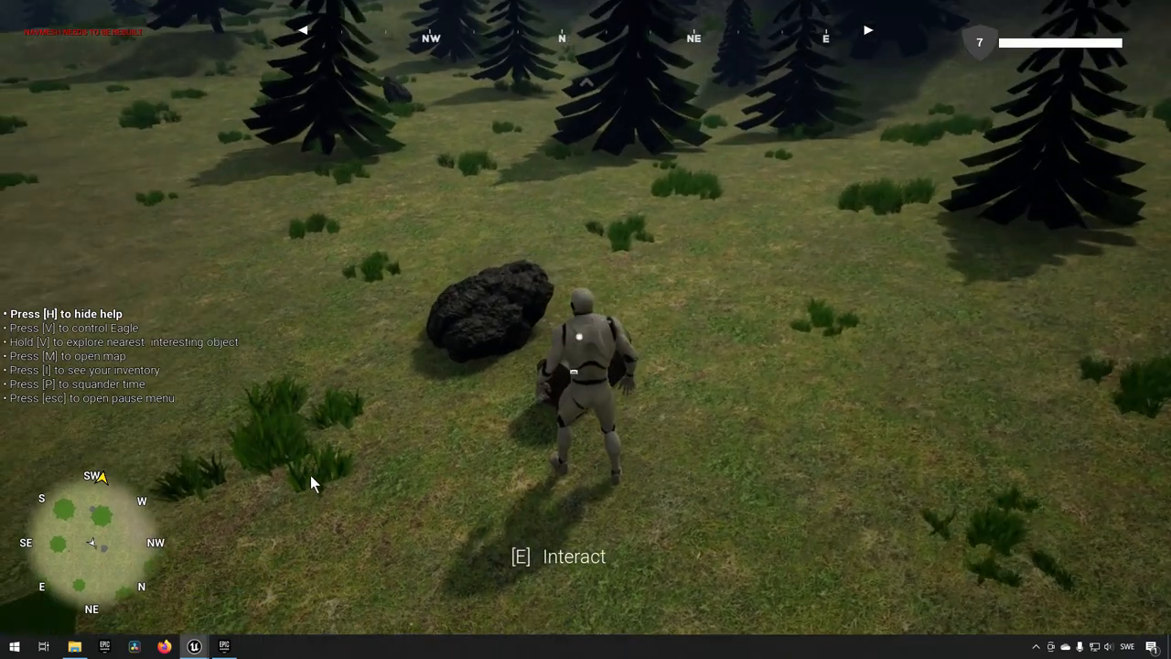
{"action": "key", "text": "e"}
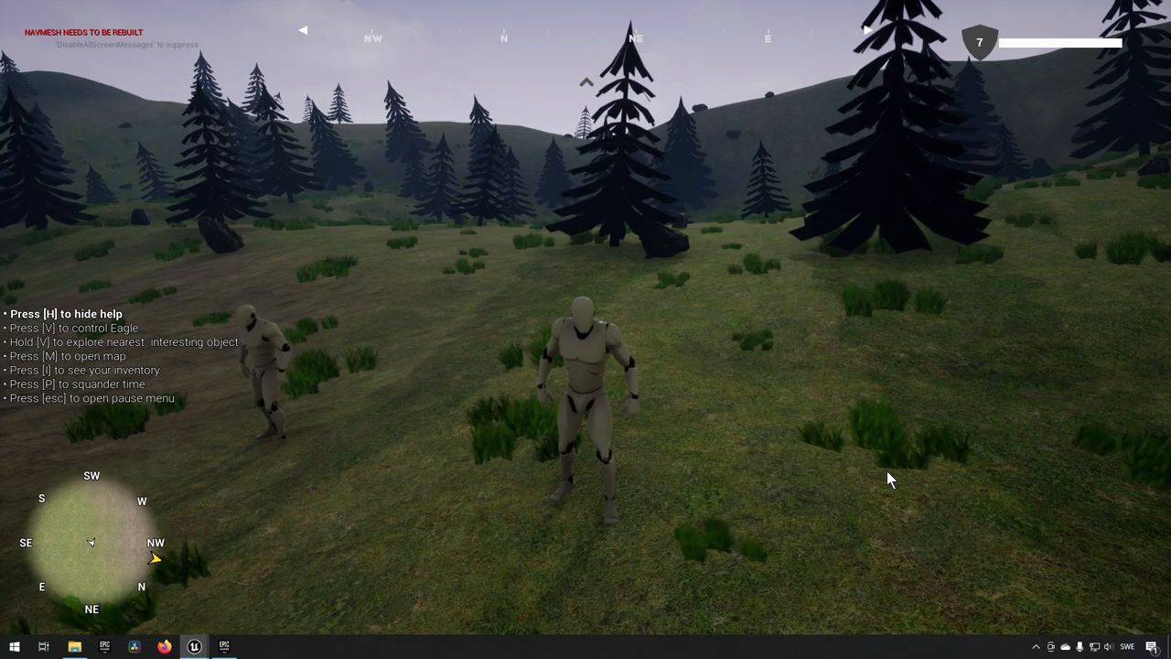
- Switch to the storage showcase level and fly over its shelves, conveyors and floor panels
{"action": "left_click", "coordinate": [192, 647]}
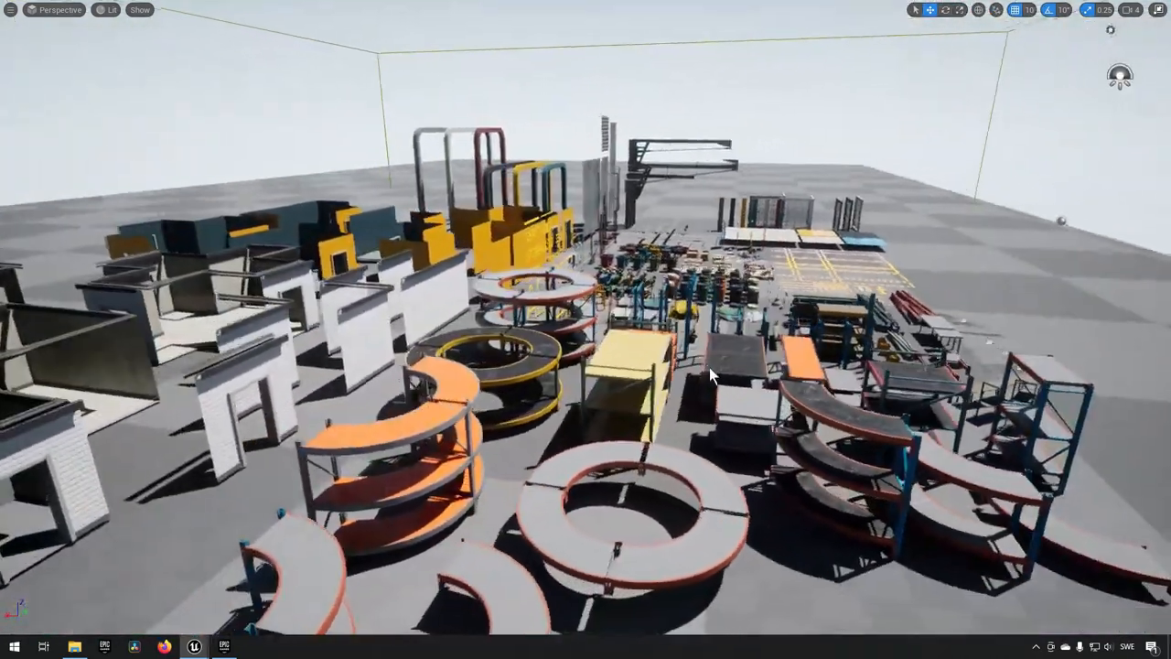
{"action": "left_click_drag", "start_coordinate": [713, 375], "coordinate": [691, 412]}
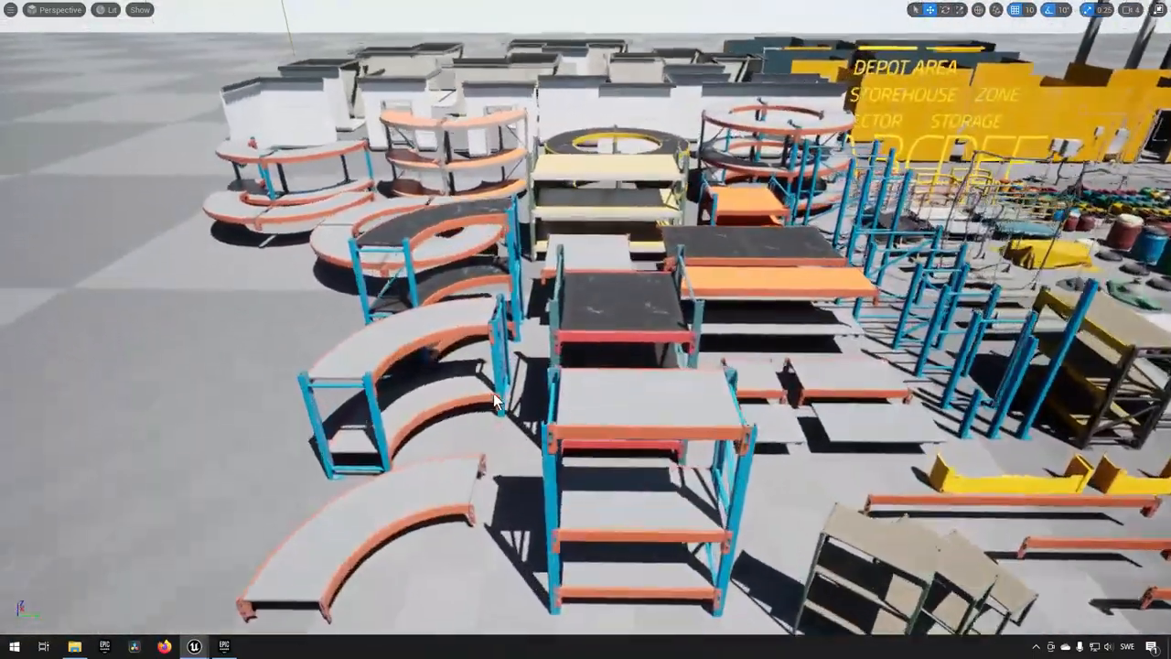
{"action": "left_click_drag", "start_coordinate": [494, 403], "coordinate": [586, 399]}
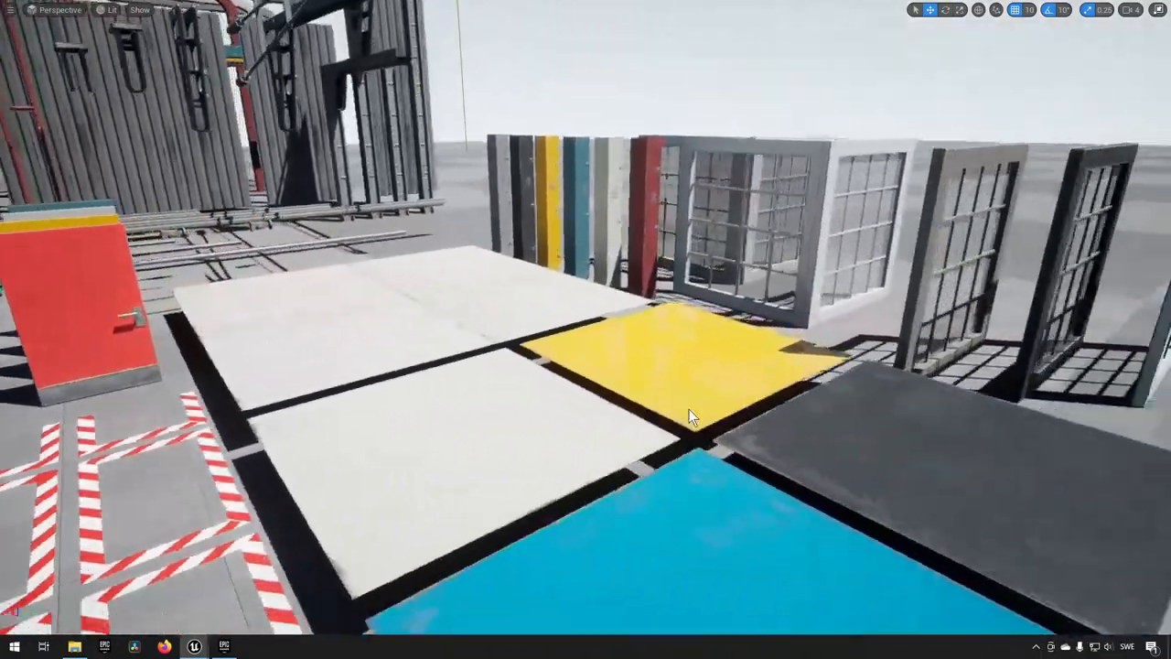
{"action": "left_click_drag", "start_coordinate": [692, 417], "coordinate": [739, 378]}
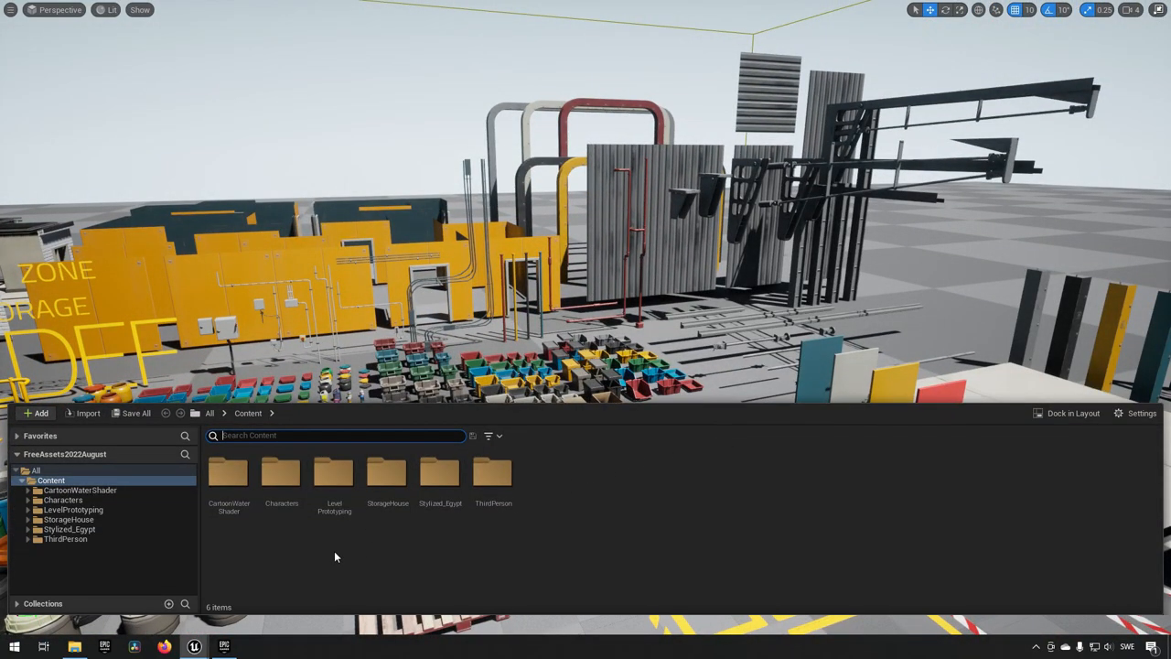
- Load the StorageHouse Demonstration map and fly along the warehouse aisles
{"action": "left_click", "coordinate": [30, 520]}
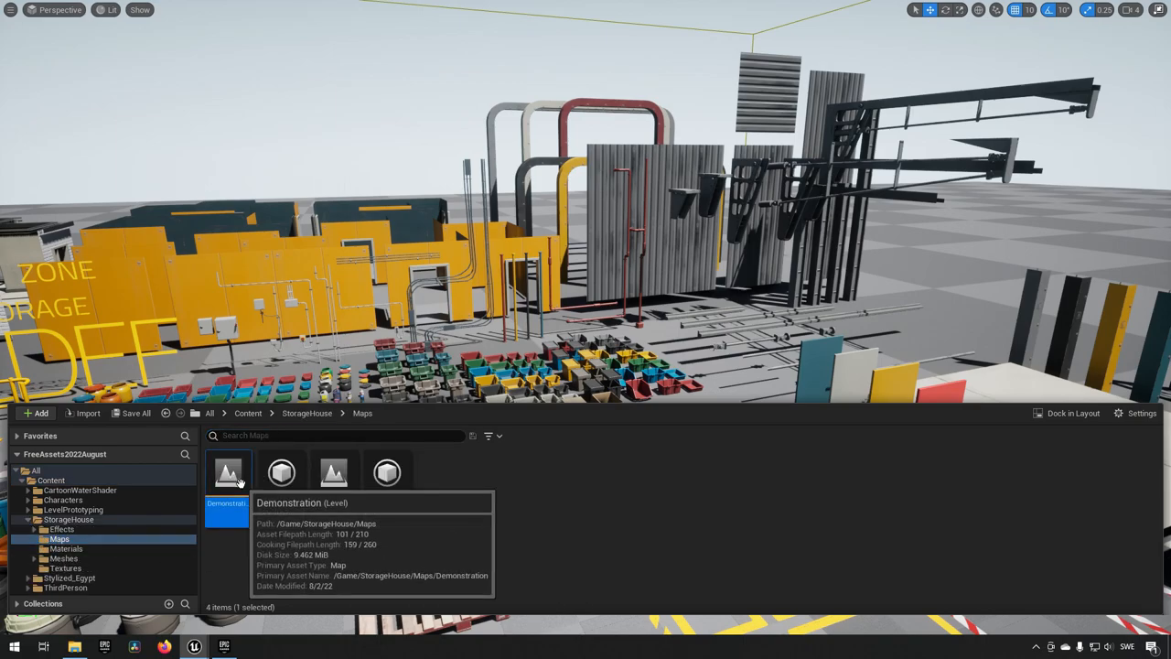
{"action": "double_click", "coordinate": [227, 472]}
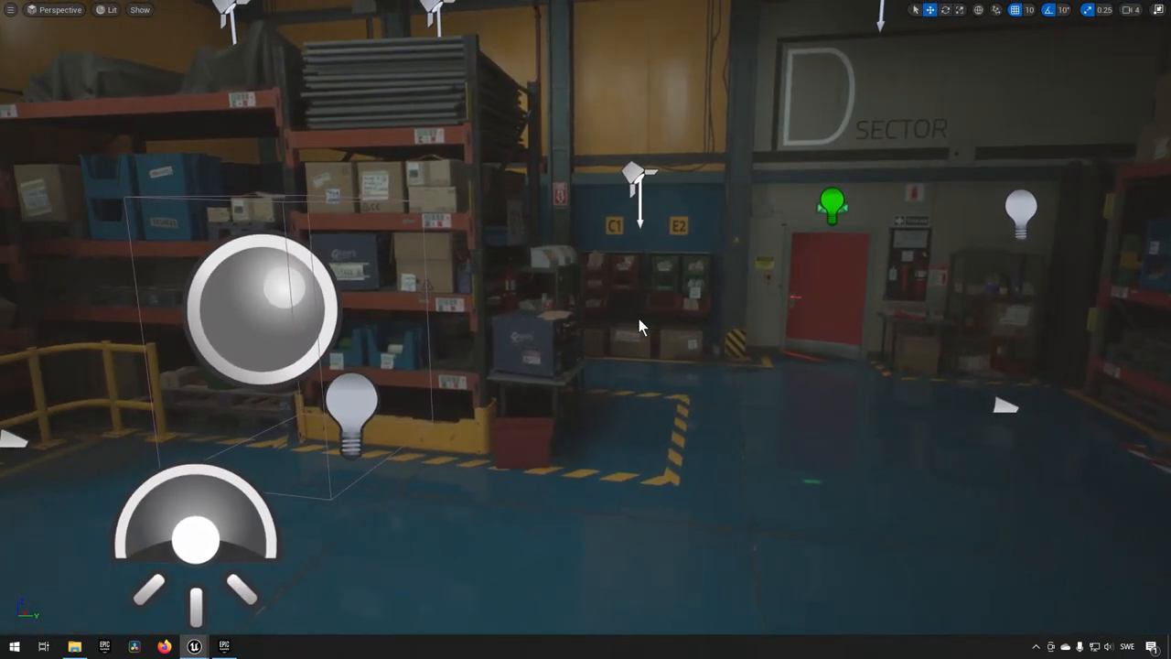
{"action": "left_click_drag", "start_coordinate": [640, 325], "coordinate": [674, 320]}
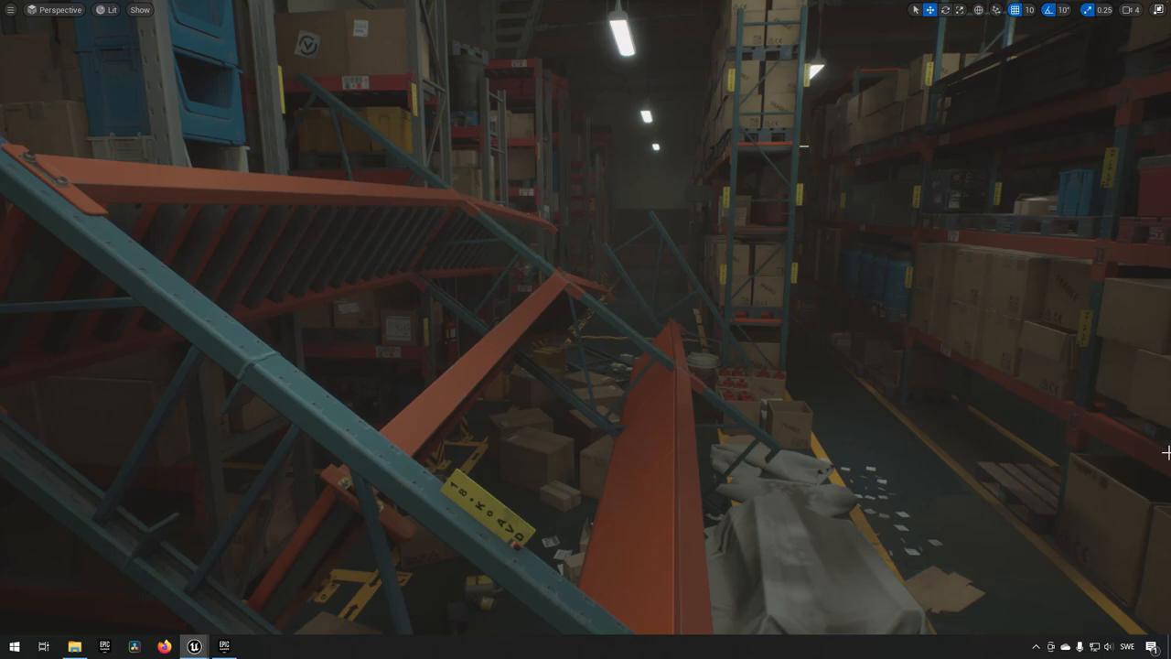
{"action": "mouse_move", "coordinate": [1090, 446]}
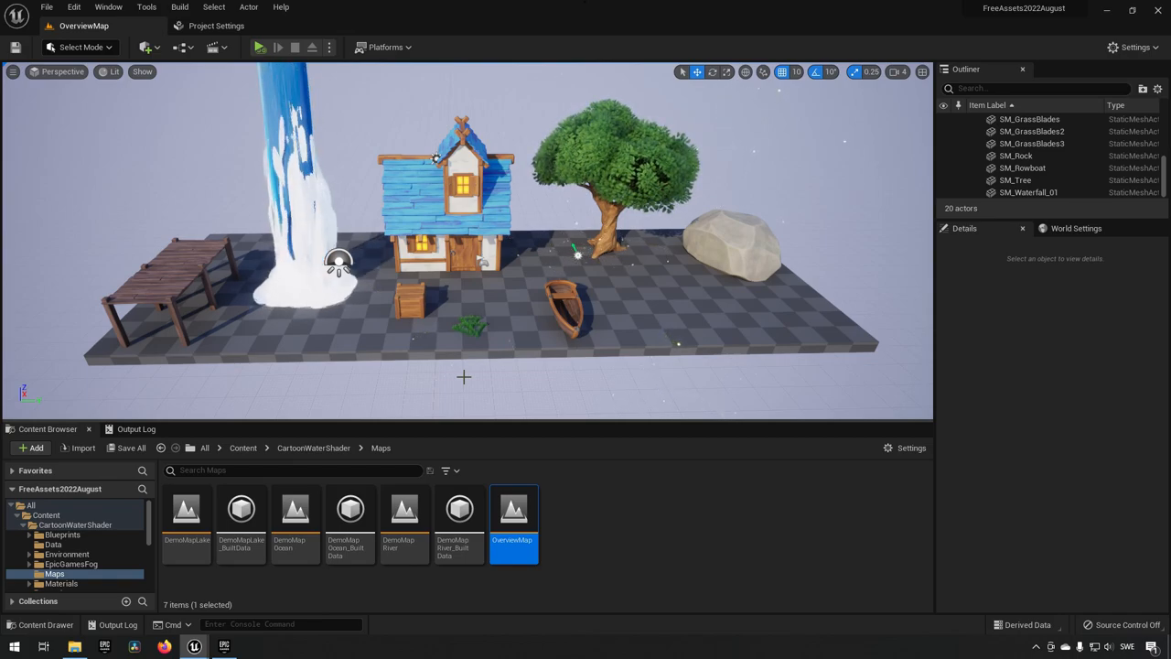
- Select the SM_Waterfall_01 mesh to show its details
{"action": "left_click", "coordinate": [302, 183]}
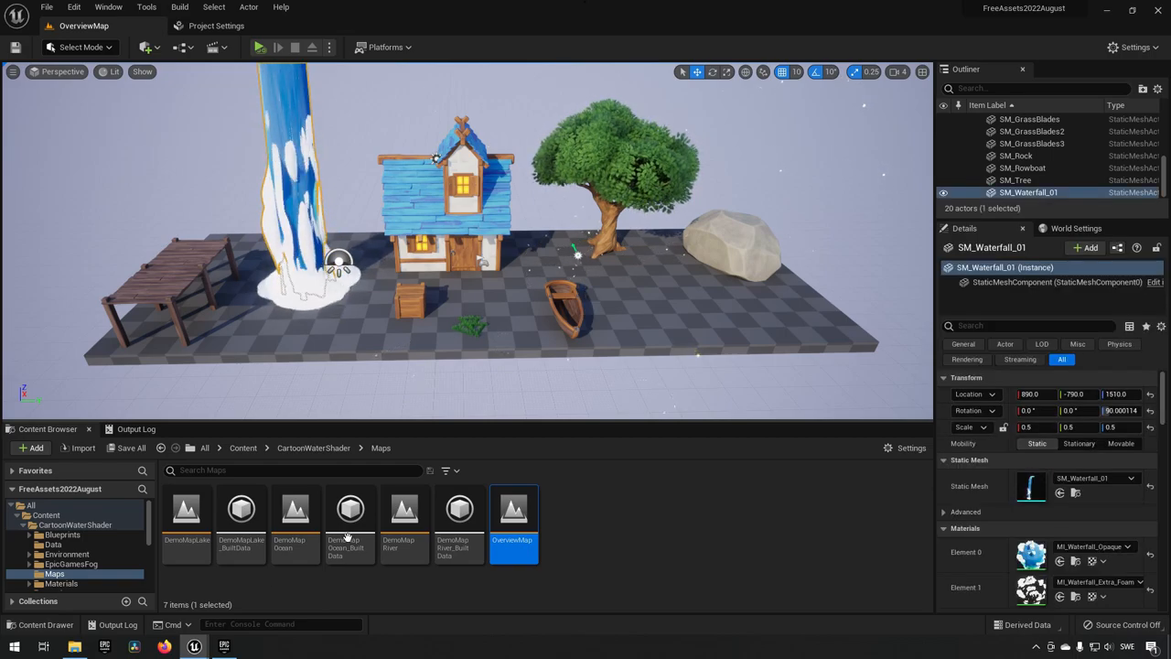
- Load the StorageHouse demo map showing the cartoon riverside valley
{"action": "double_click", "coordinate": [187, 509]}
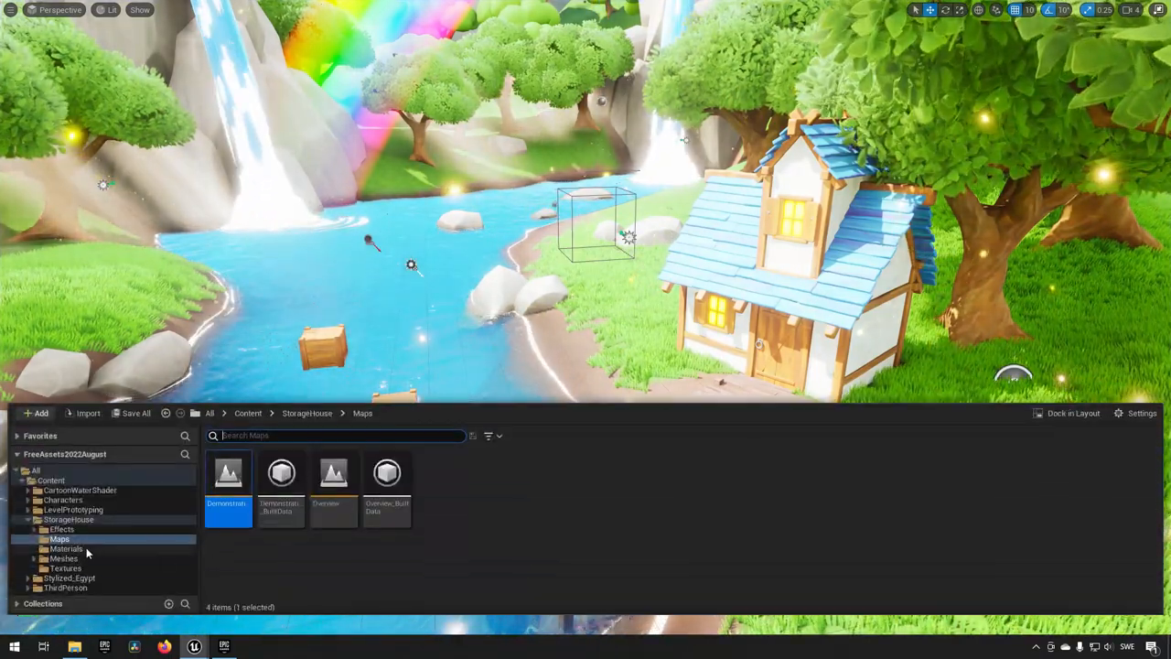
- Browse the CartoonWaterShader water materials: Lake, River, WaterDecal and Ocean folders
{"action": "left_click", "coordinate": [66, 549]}
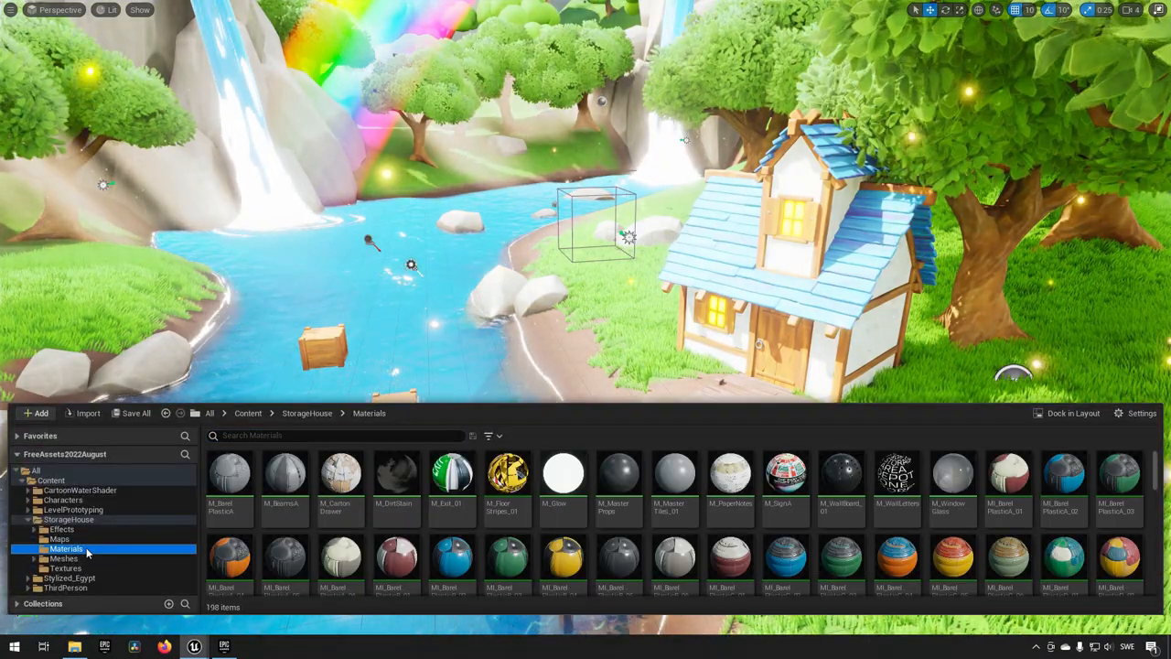
{"action": "left_click", "coordinate": [80, 490]}
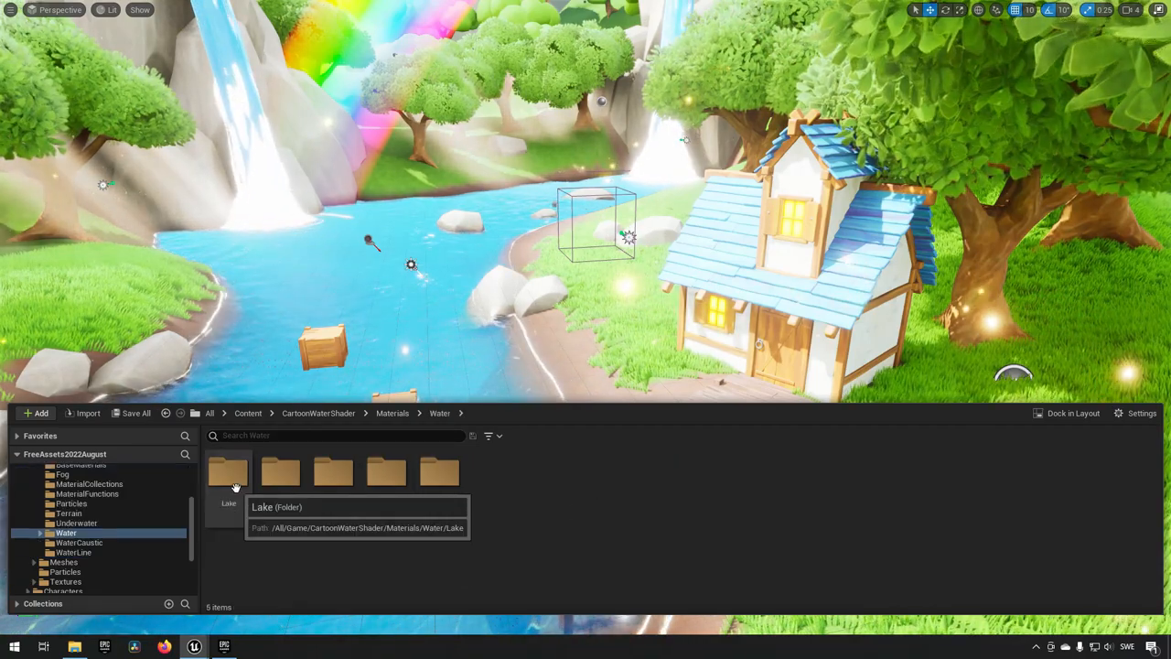
{"action": "double_click", "coordinate": [228, 476]}
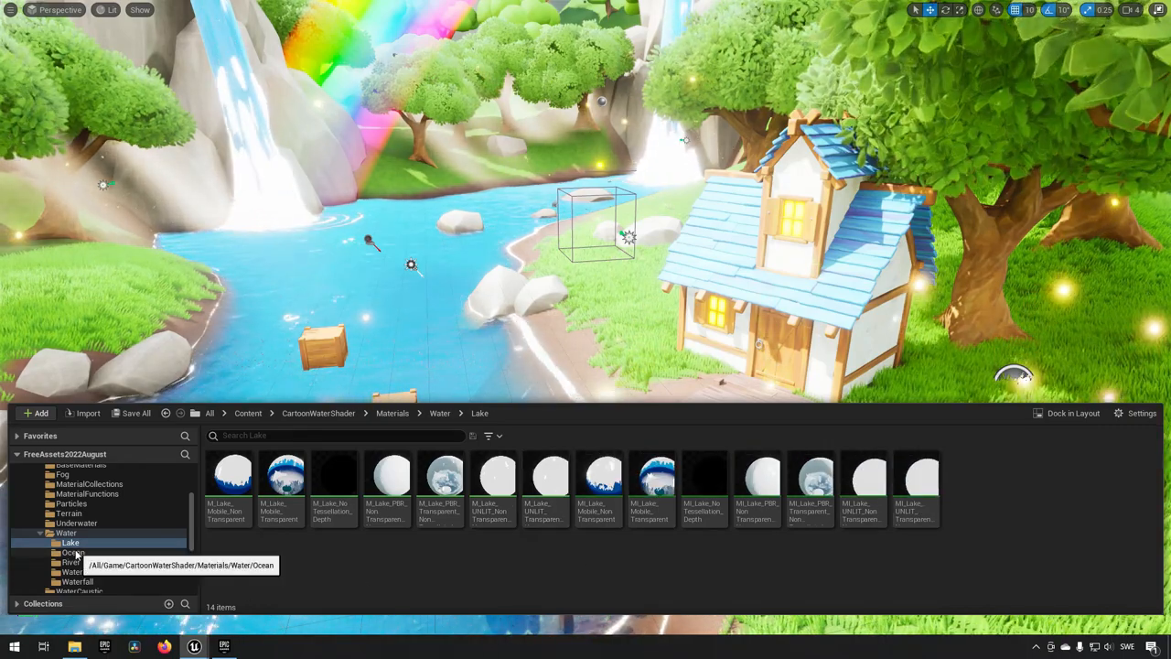
{"action": "left_click", "coordinate": [72, 561]}
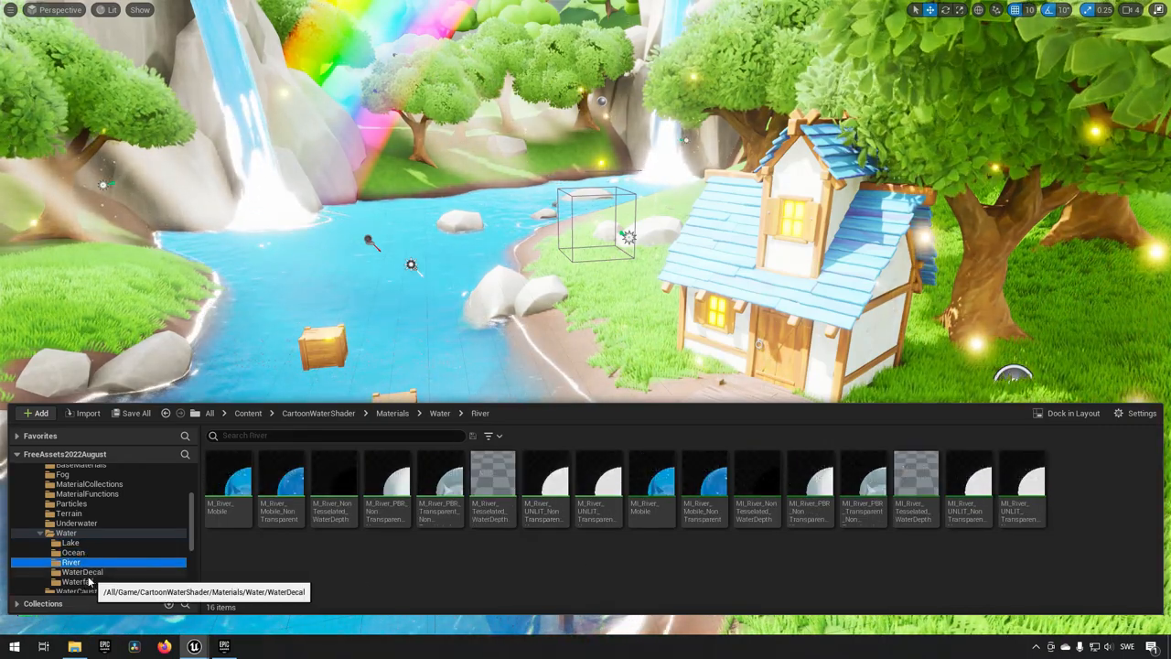
{"action": "left_click", "coordinate": [82, 571]}
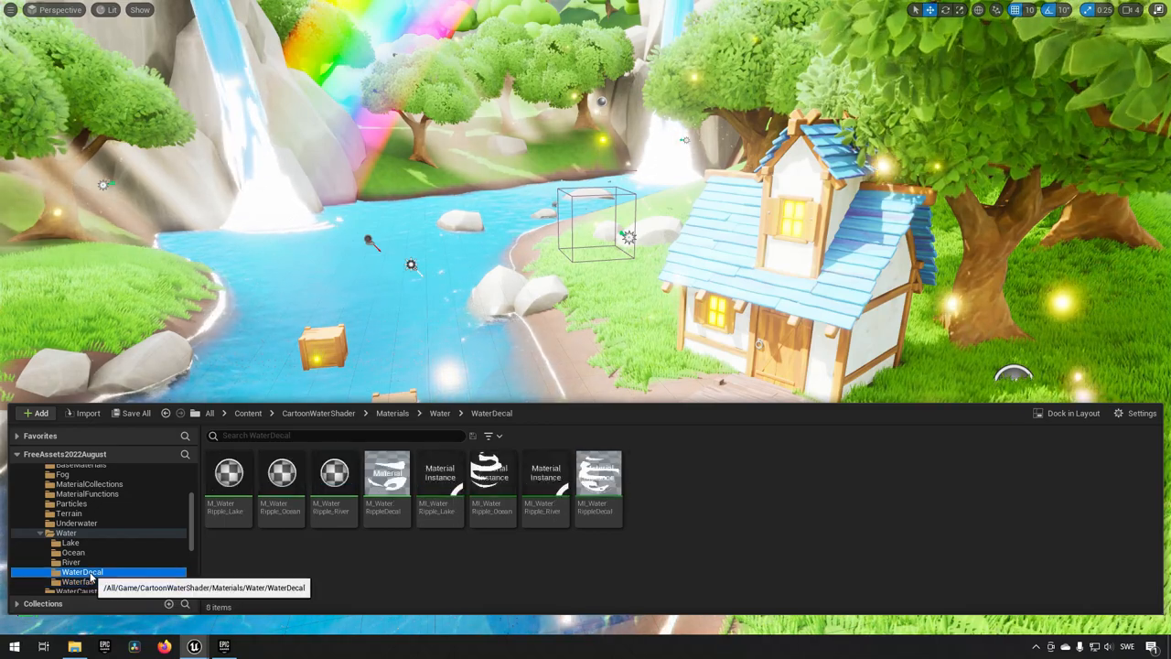
{"action": "left_click", "coordinate": [73, 553]}
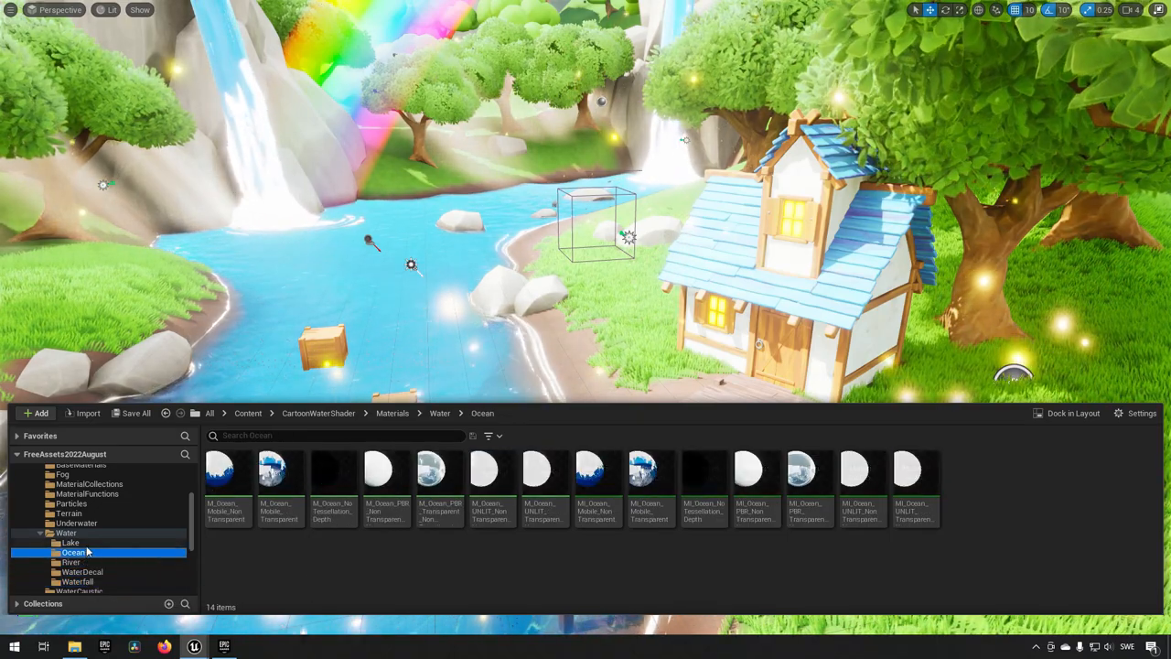
{"action": "left_click", "coordinate": [70, 542]}
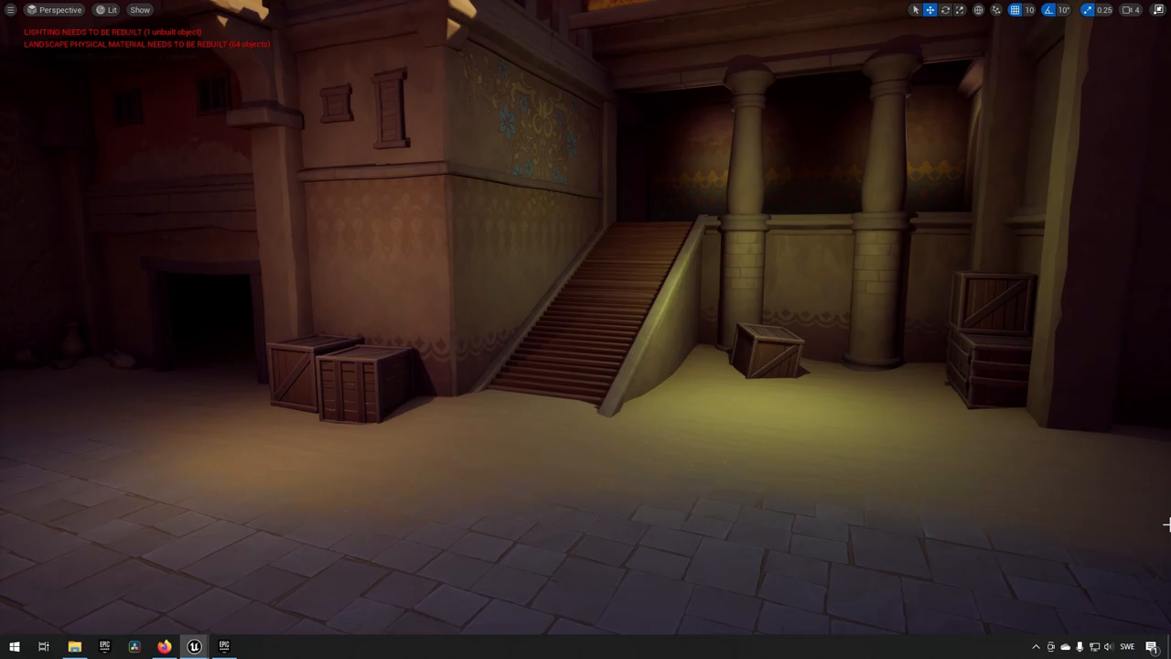
{"action": "mouse_move", "coordinate": [704, 435]}
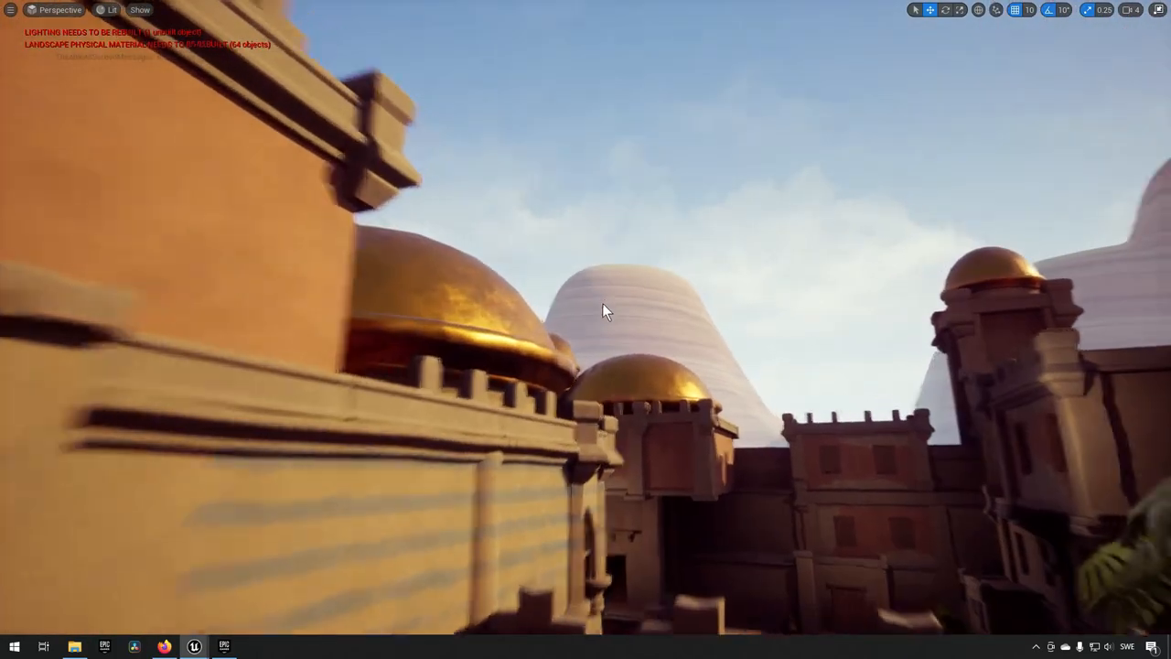
- Fly over the desert city rooftops, then switch to the MySQL Integration plugin page
{"action": "left_click_drag", "start_coordinate": [604, 311], "coordinate": [659, 330]}
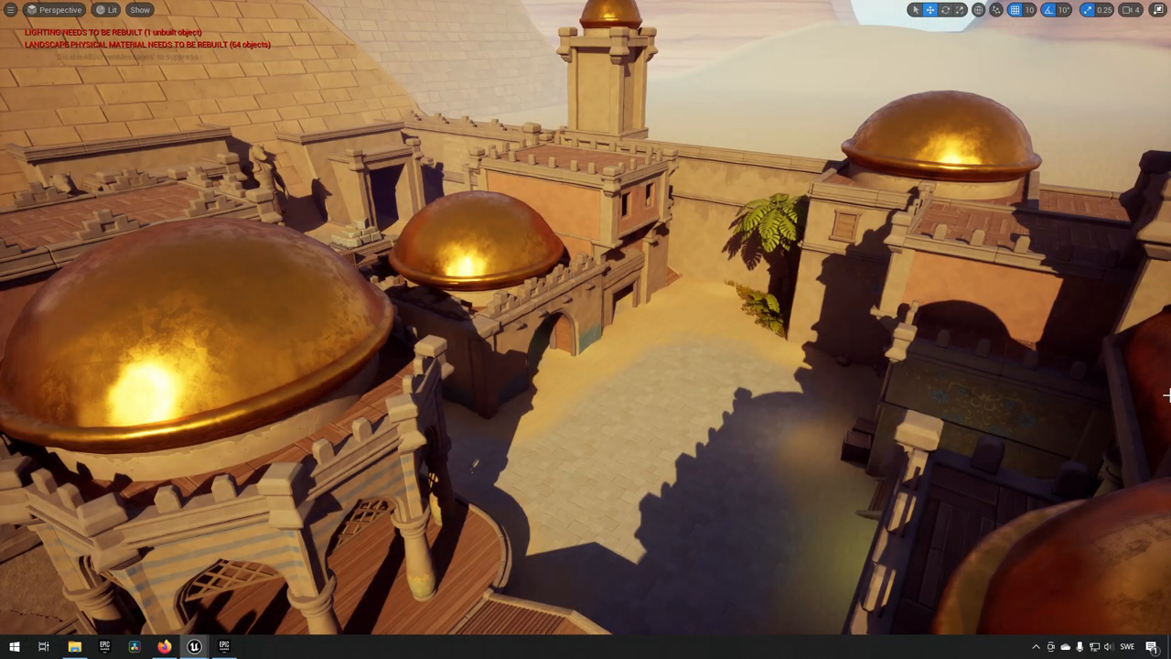
{"action": "left_click", "coordinate": [223, 648]}
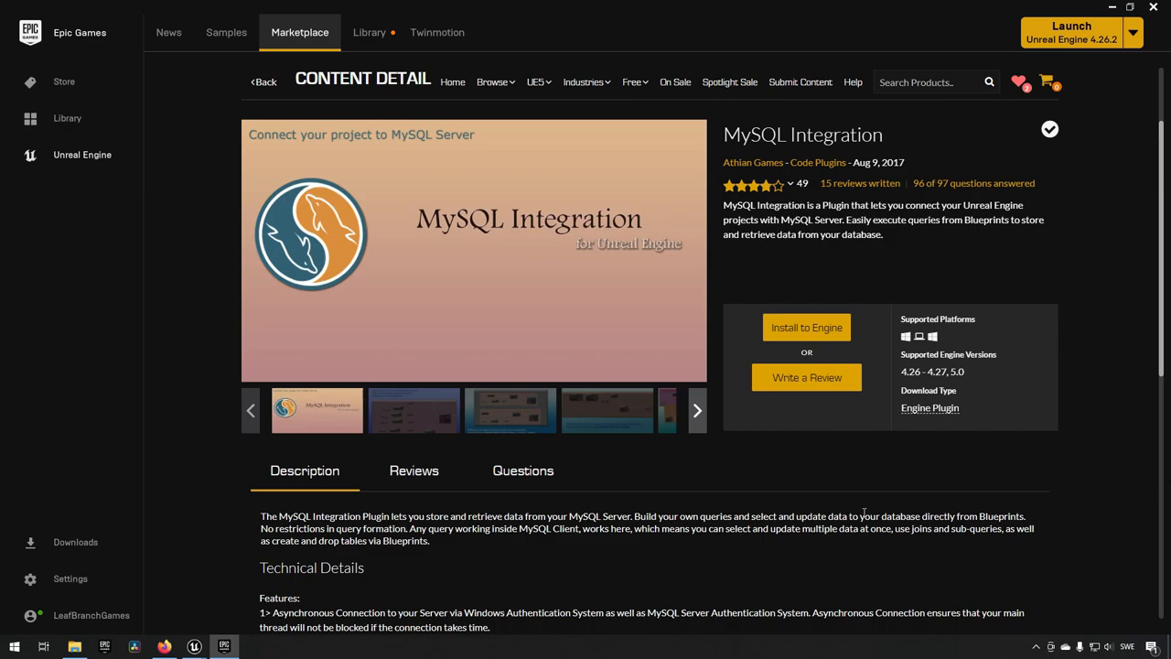
{"action": "scroll", "scroll_direction": "down", "scroll_amount": 3}
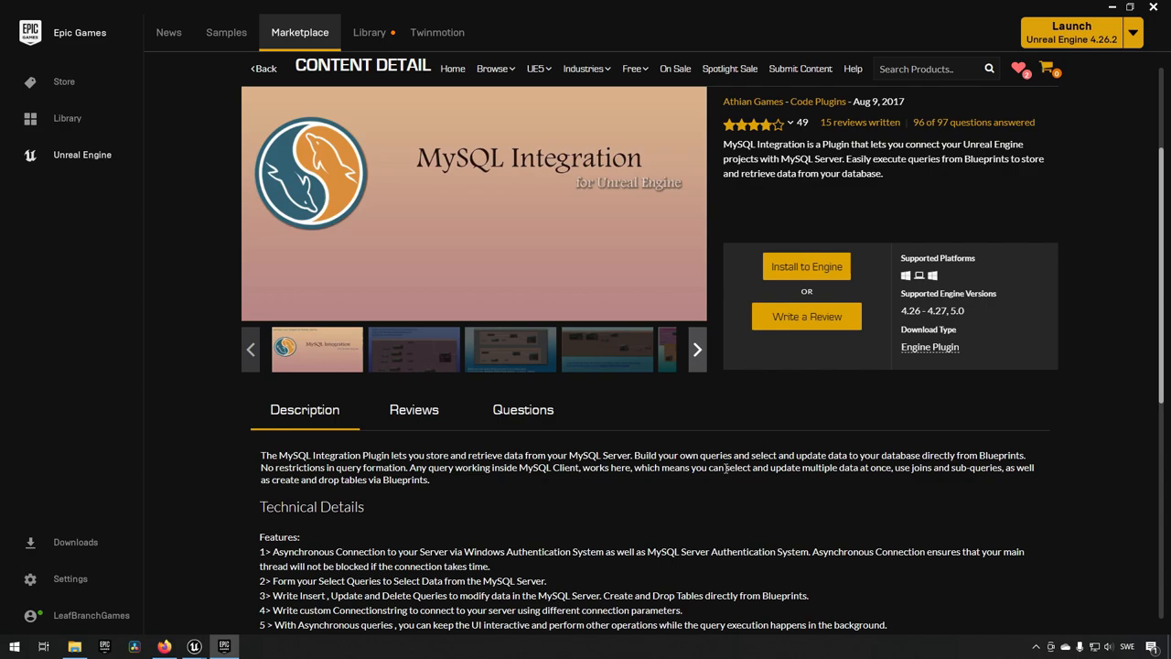
{"action": "scroll", "scroll_direction": "down", "scroll_amount": 3}
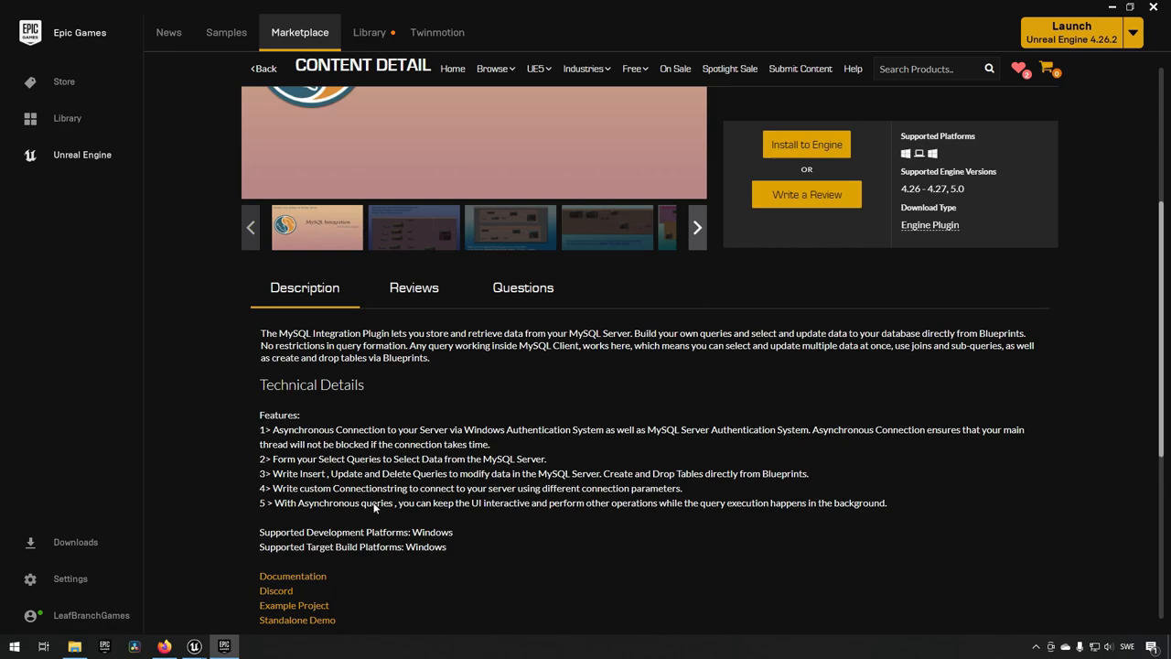
{"action": "mouse_move", "coordinate": [523, 583]}
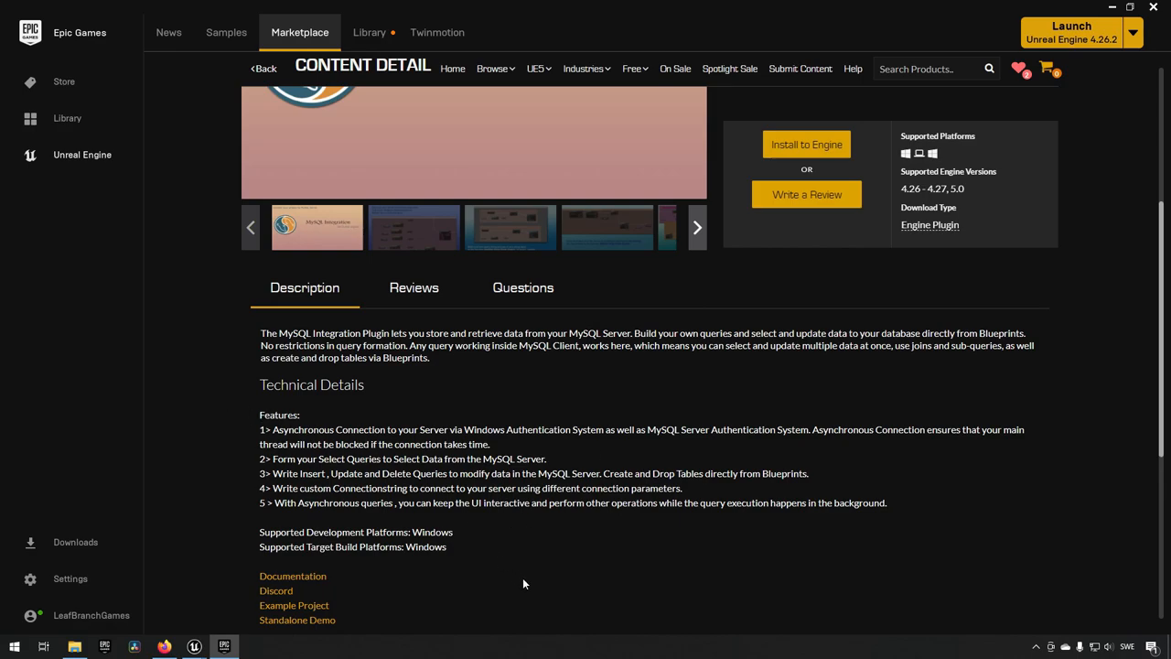
{"action": "scroll", "scroll_direction": "up", "scroll_amount": 3}
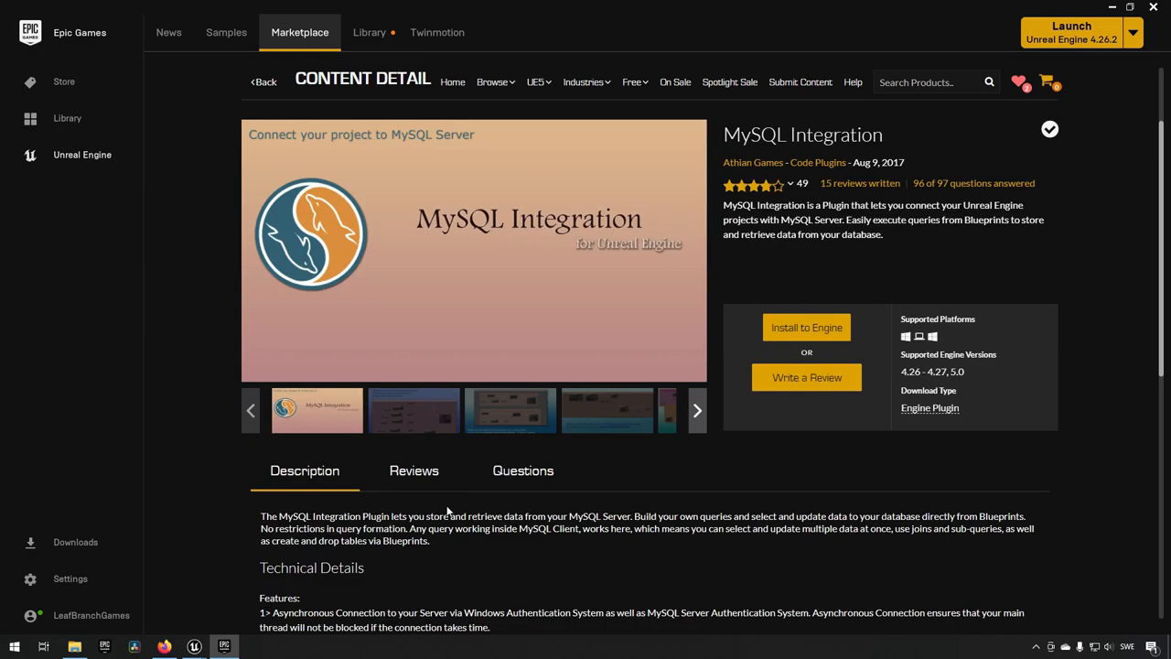
{"action": "left_click", "coordinate": [508, 410]}
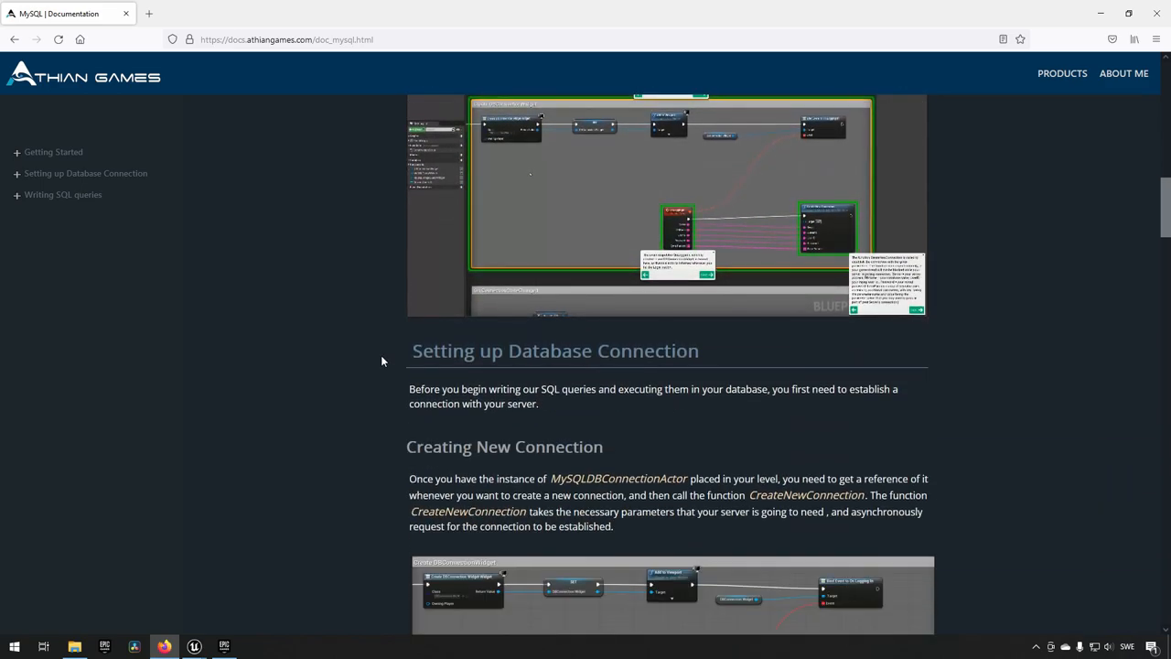
- Skim the Athian Games MySQL documentation down and back up, then minimize the browser to the desktop
{"action": "scroll", "scroll_direction": "down", "scroll_amount": 3}
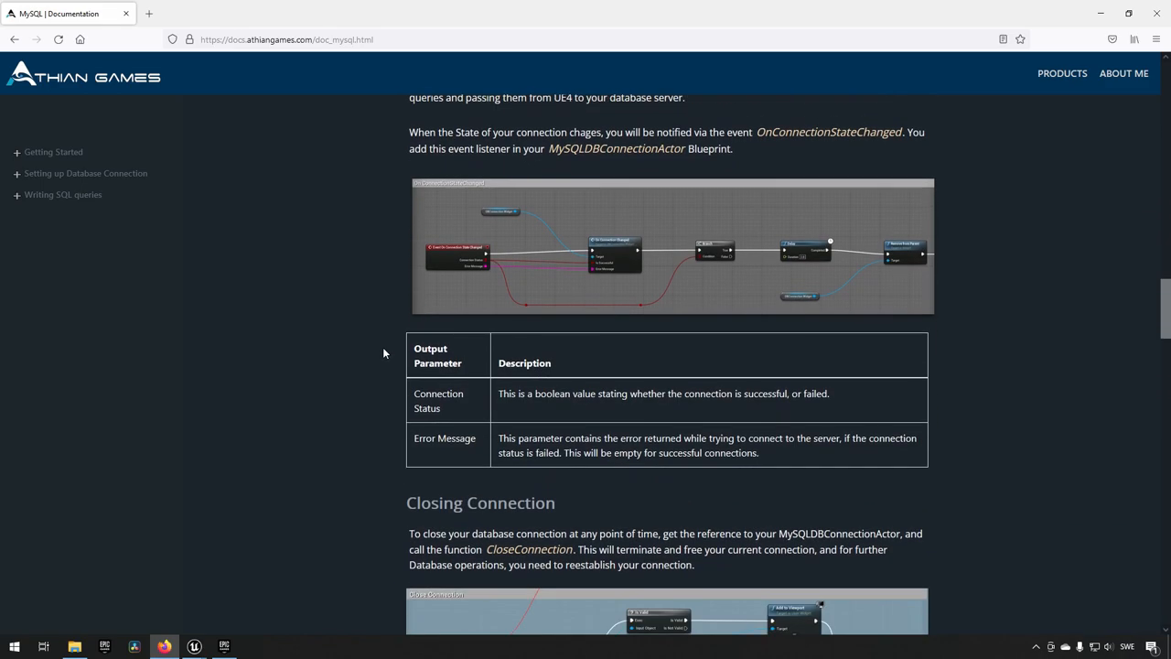
{"action": "scroll", "scroll_direction": "down", "scroll_amount": 3}
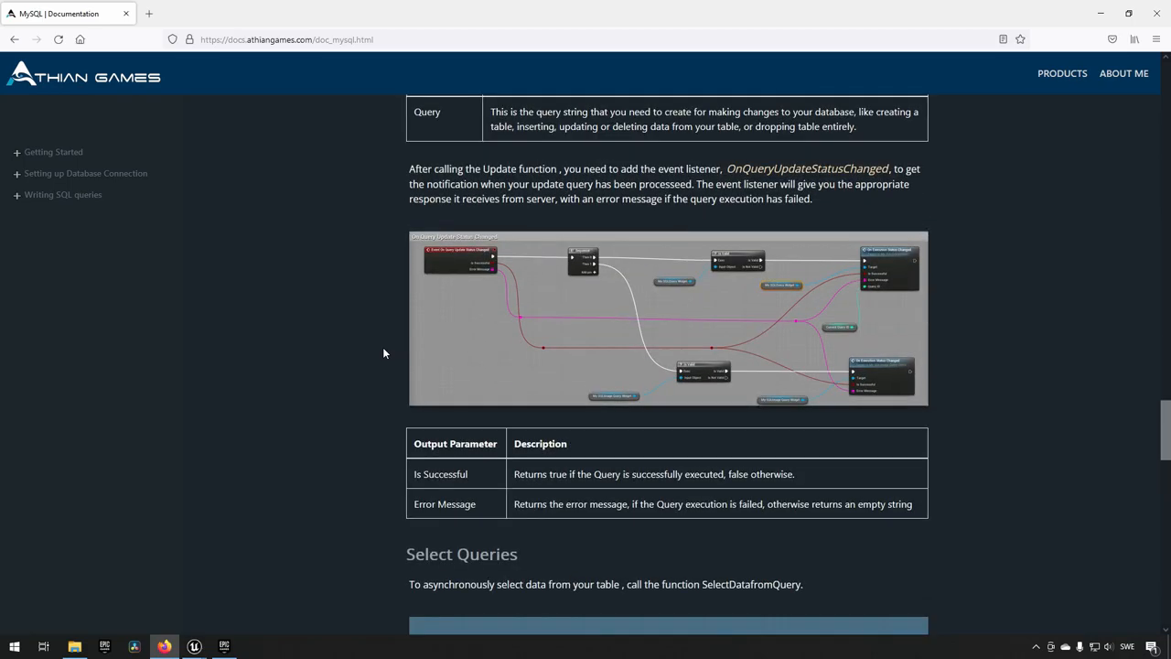
{"action": "scroll", "scroll_direction": "down", "scroll_amount": 3}
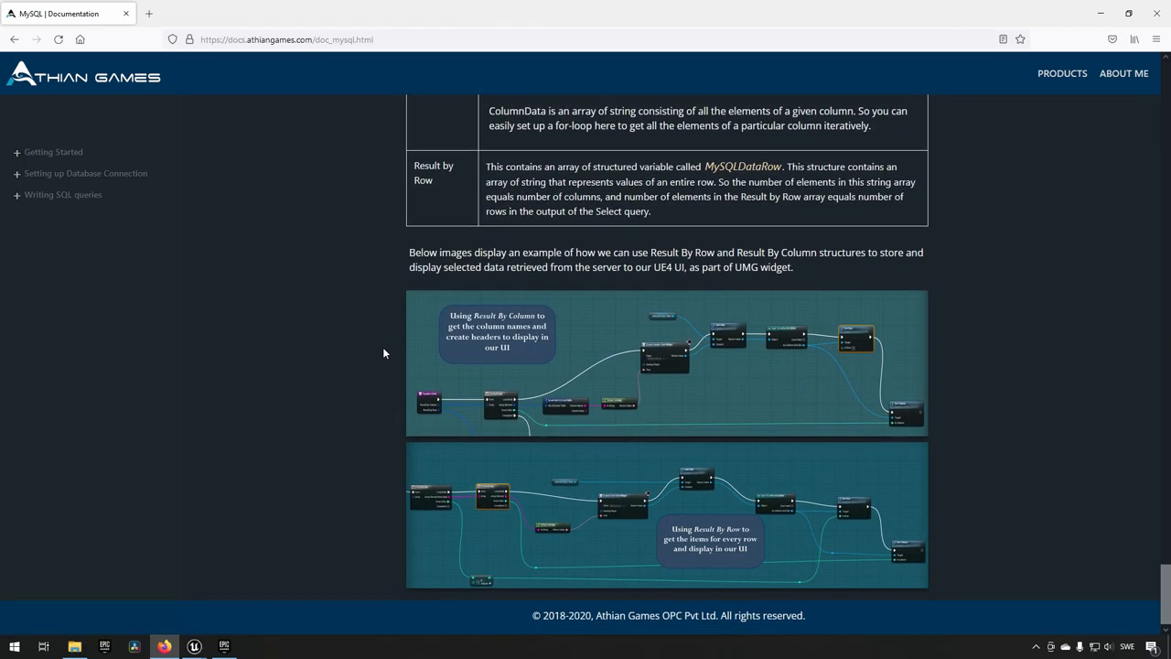
{"action": "scroll", "scroll_direction": "up", "scroll_amount": 3}
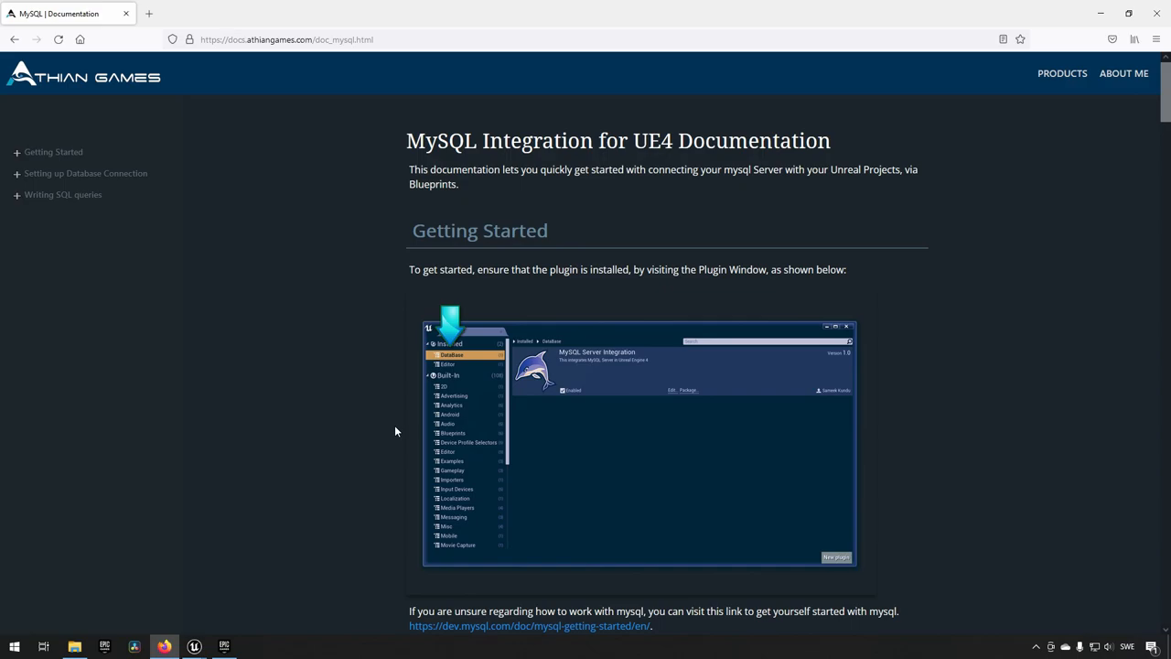
{"action": "mouse_move", "coordinate": [337, 401]}
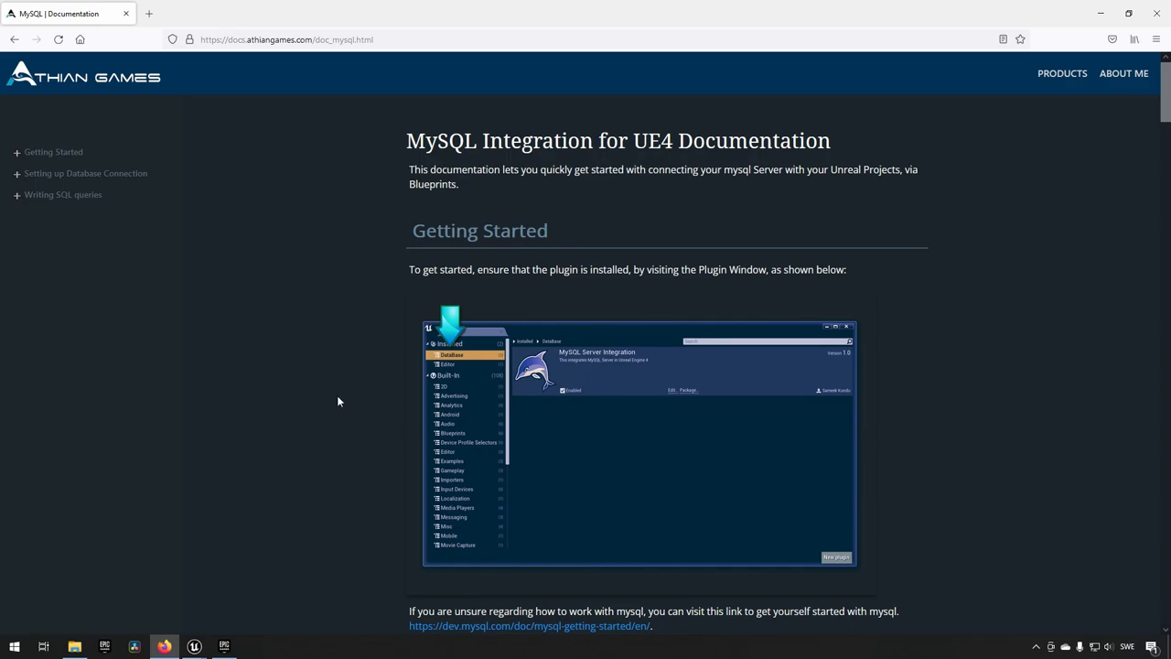
{"action": "mouse_move", "coordinate": [966, 470]}
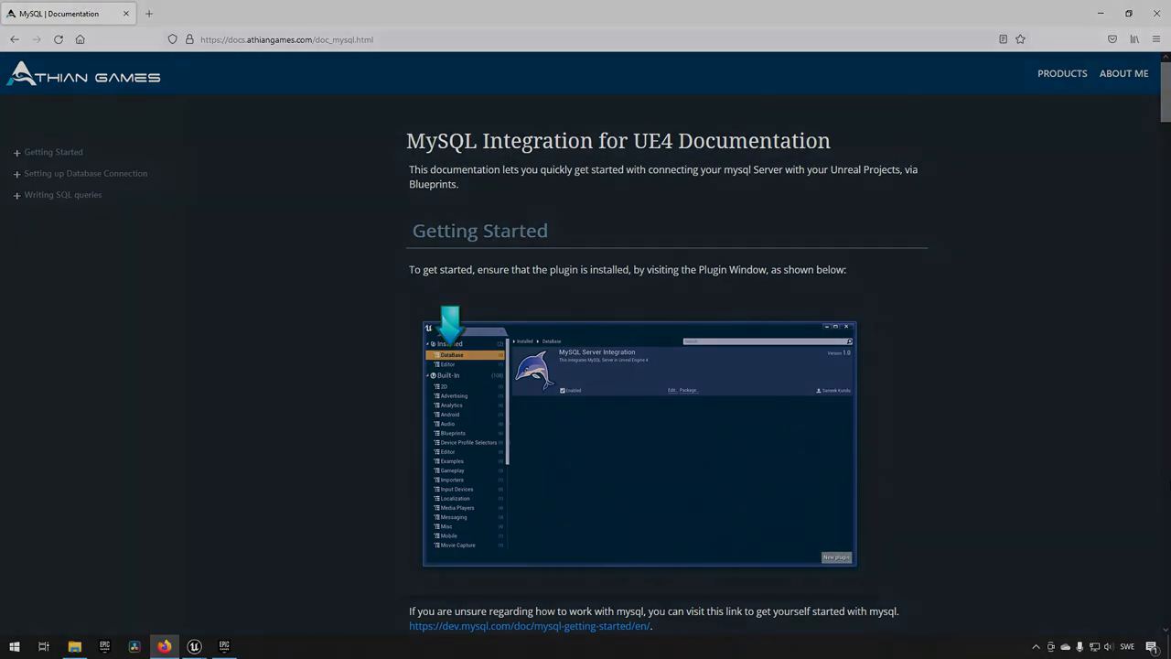
{"action": "left_click", "coordinate": [1102, 13]}
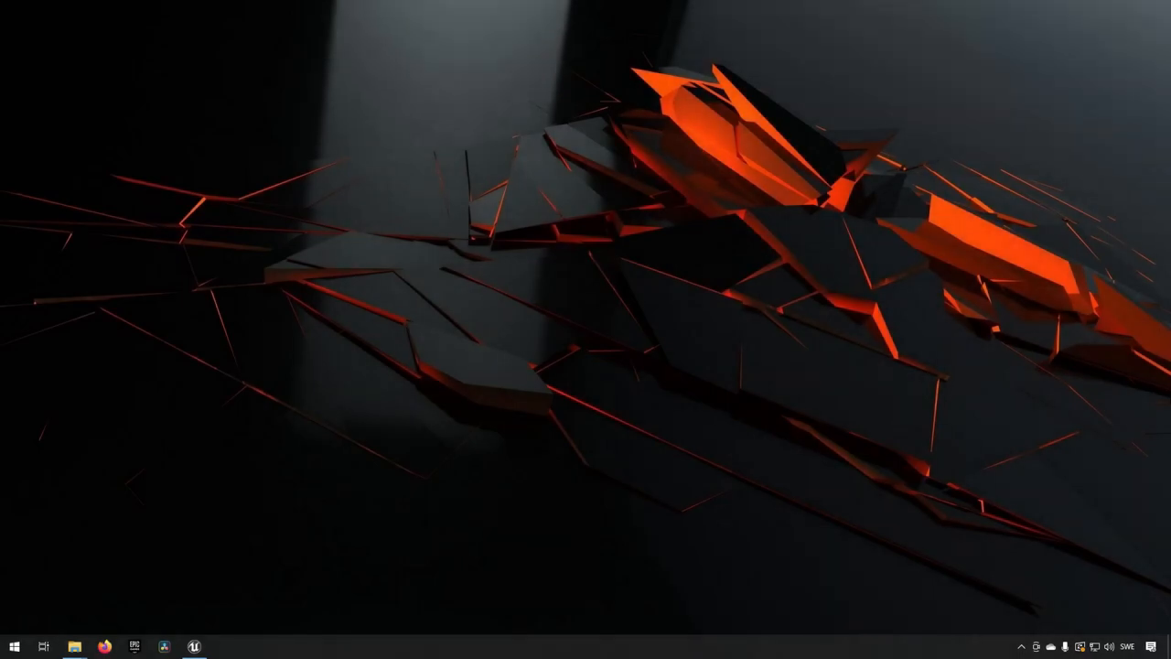